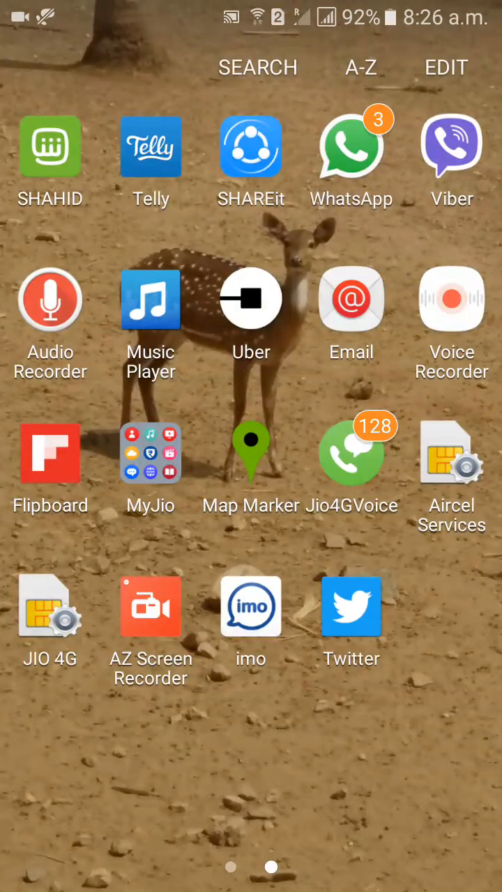
Launch the Twitter app from the Android home screen
left_click(351, 605)
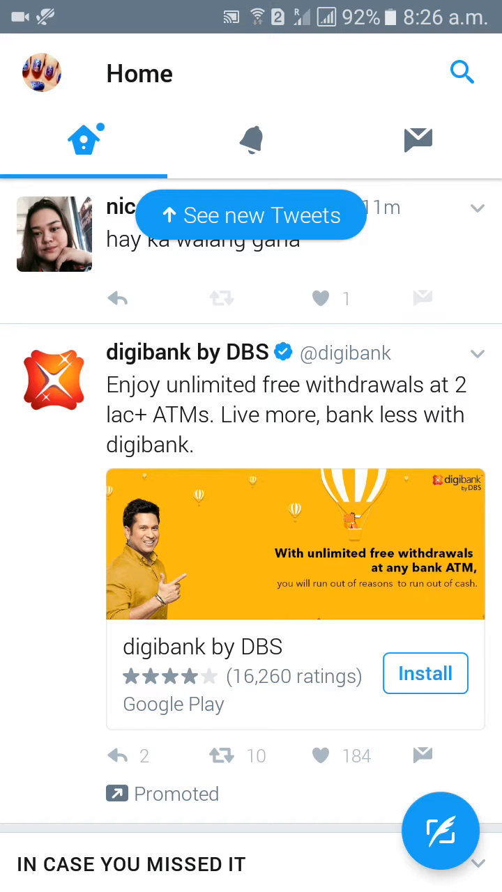
Open Settings and privacy from the profile avatar's side drawer
left_click(251, 215)
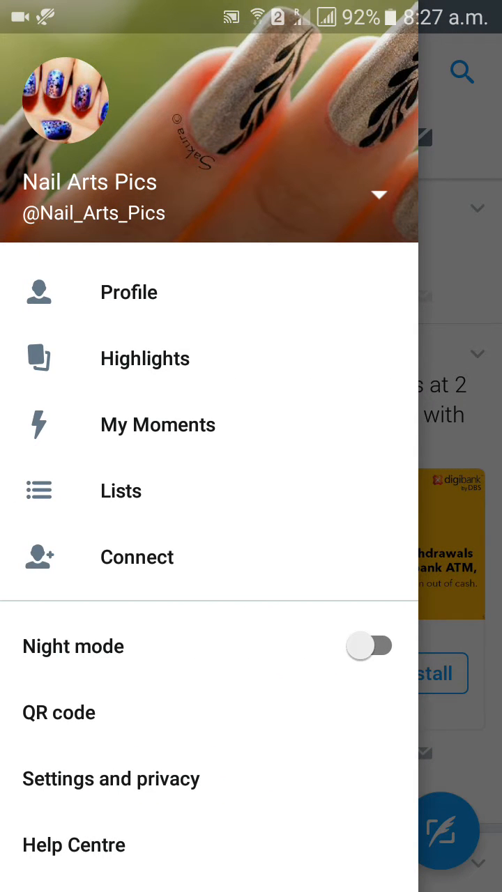
left_click(111, 778)
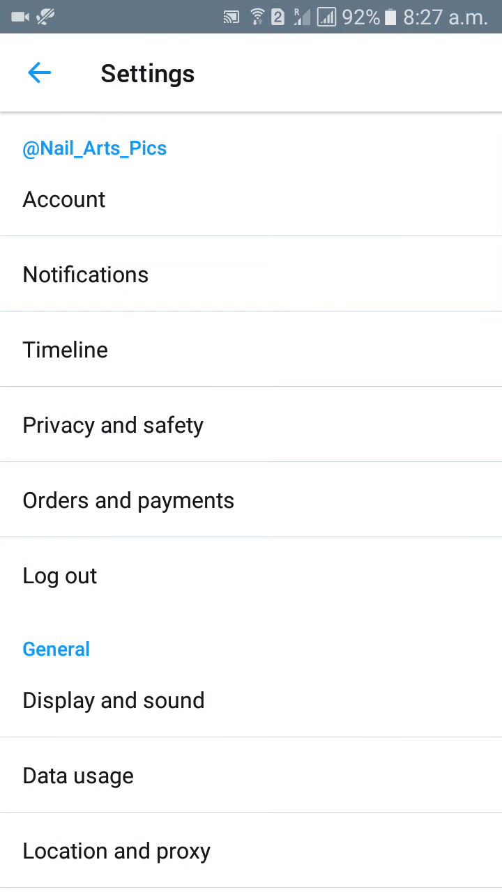
Open Account settings and bring up the Update phone number dialog
left_click(63, 200)
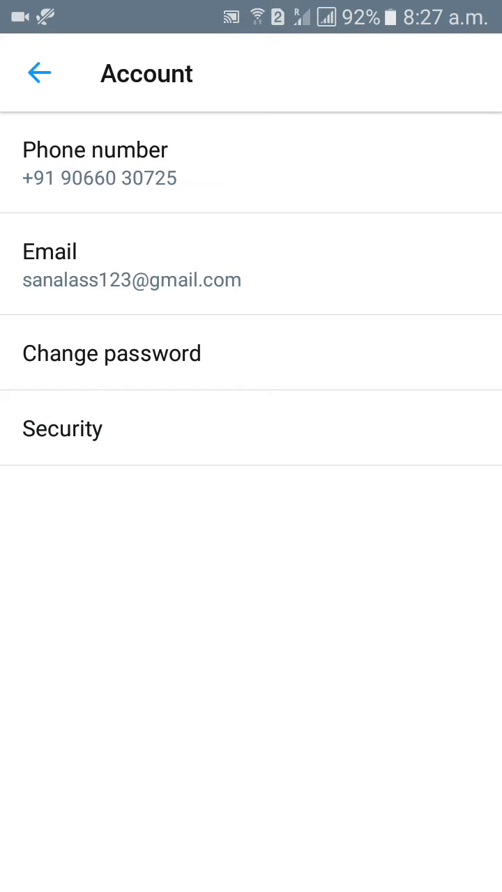
left_click(94, 163)
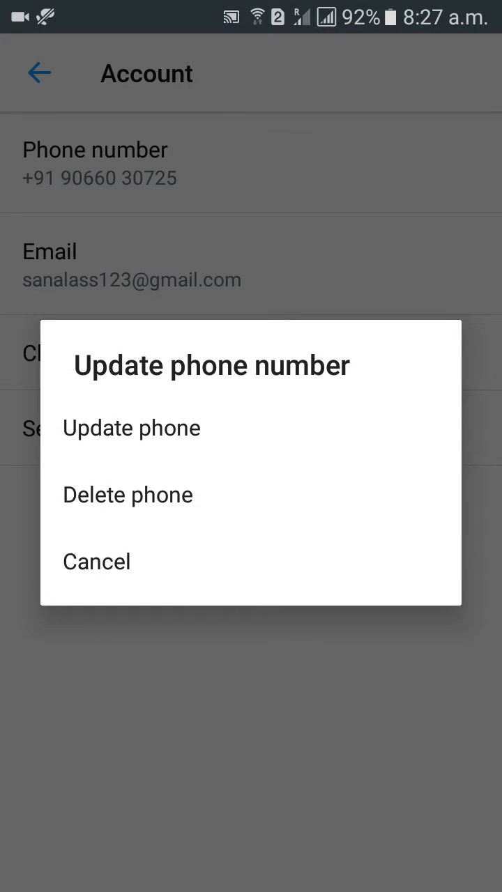
Choose Update phone and enter the new phone number
left_click(131, 428)
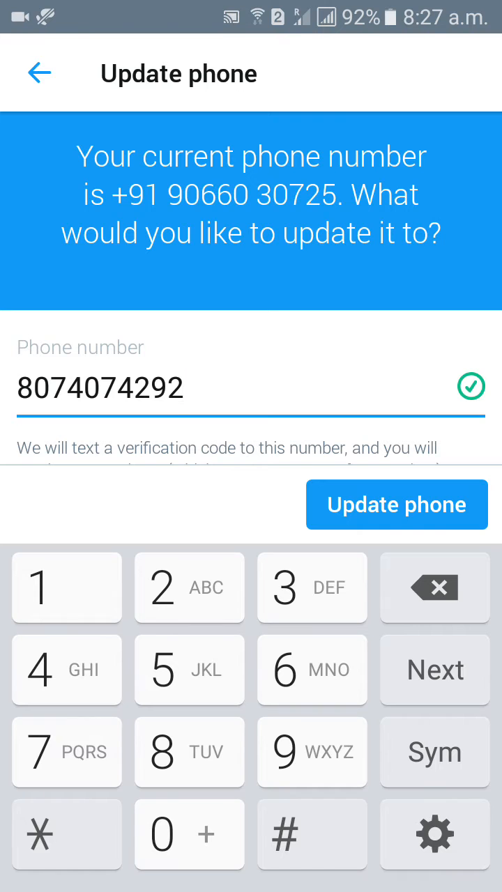
Submit the new number and focus the empty manual verification code field
left_click(396, 505)
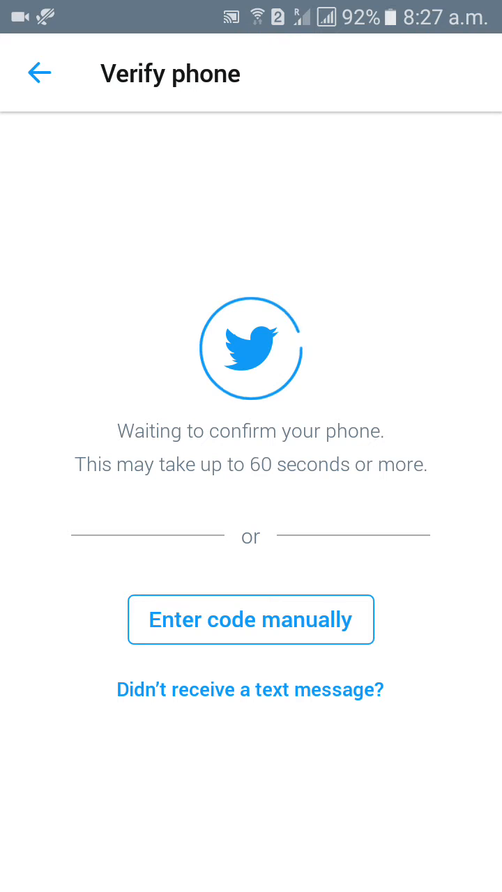
left_click(251, 620)
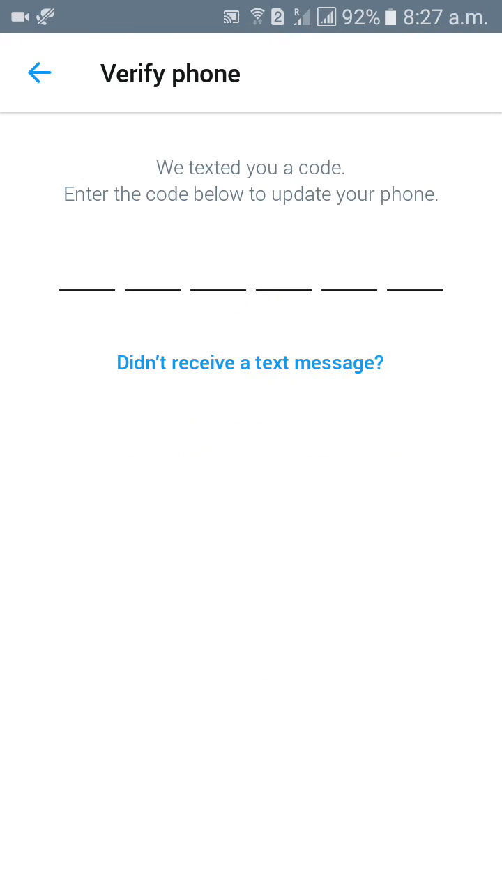
left_click(87, 288)
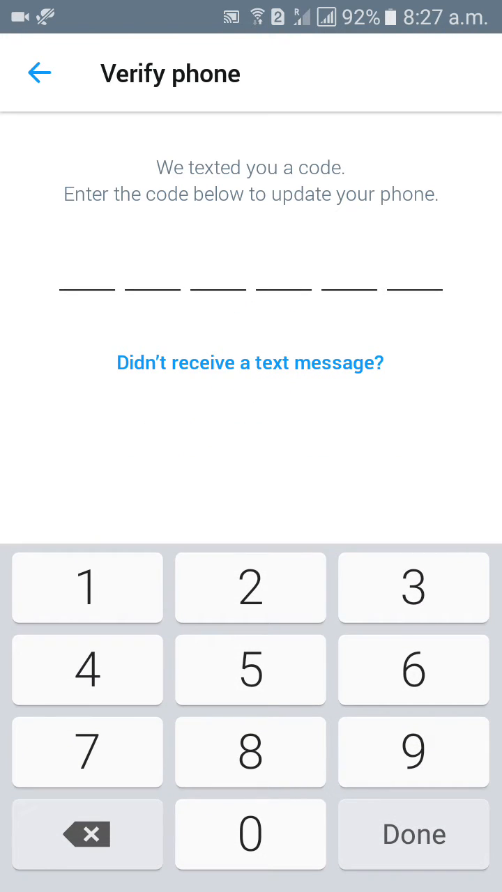